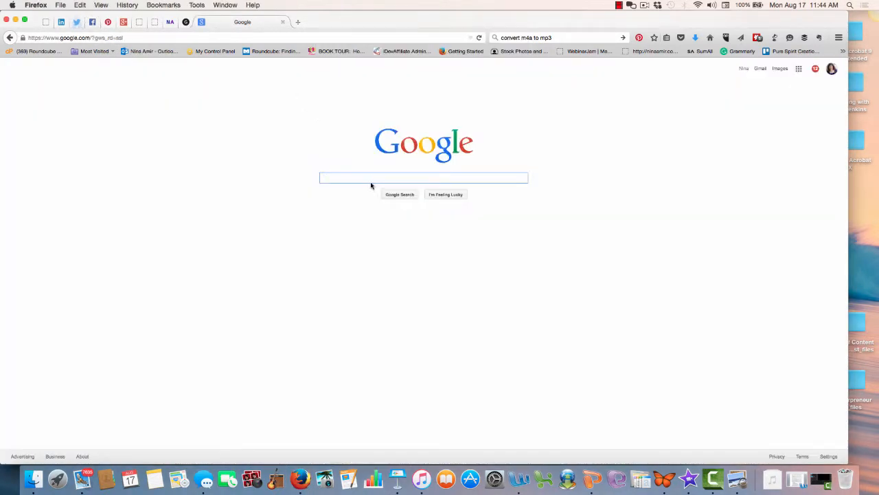
- Search Google for 'how many women own businesses in the united states'
{"action": "left_click", "coordinate": [423, 179]}
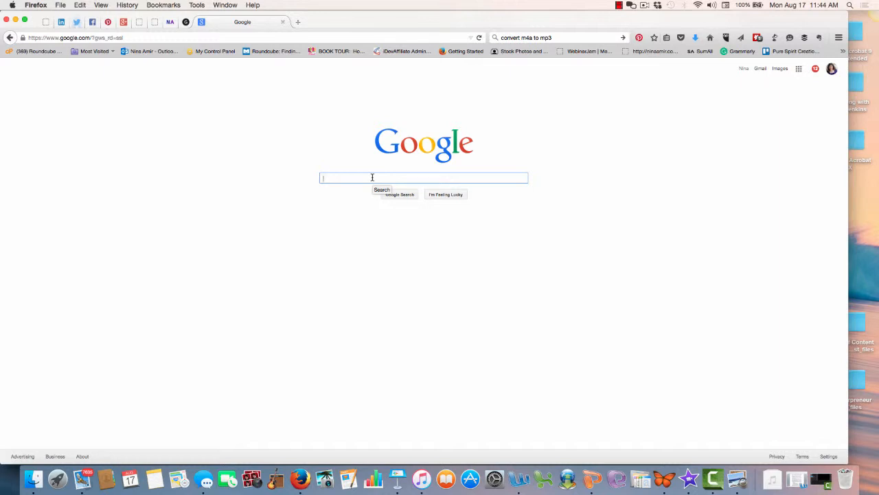
{"action": "type", "text": "how many"}
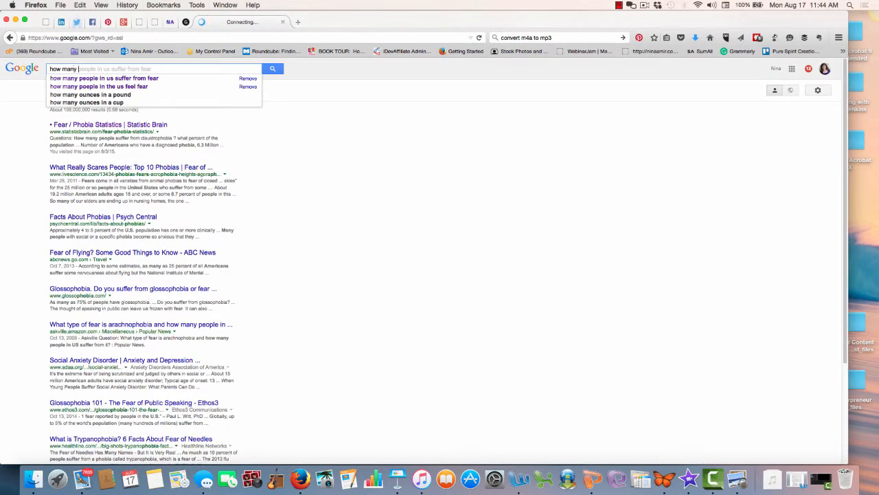
{"action": "type", "text": "women own busien"}
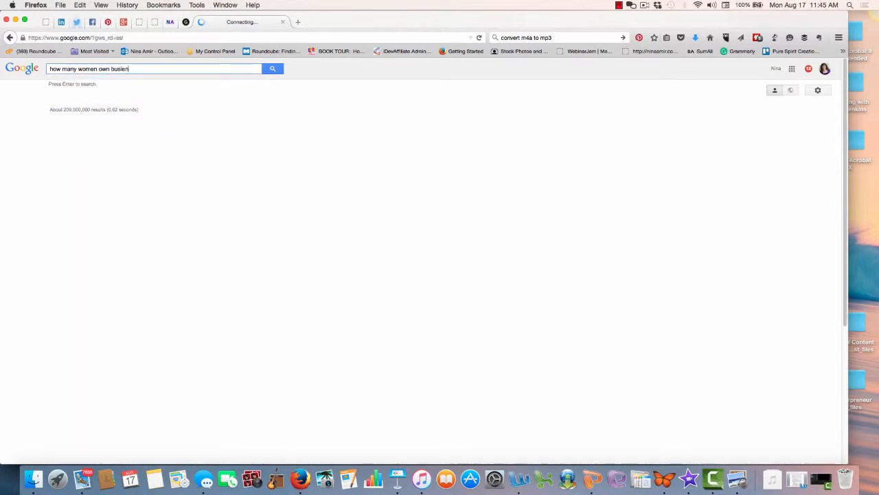
{"action": "type", "text": "businesses in the unit"}
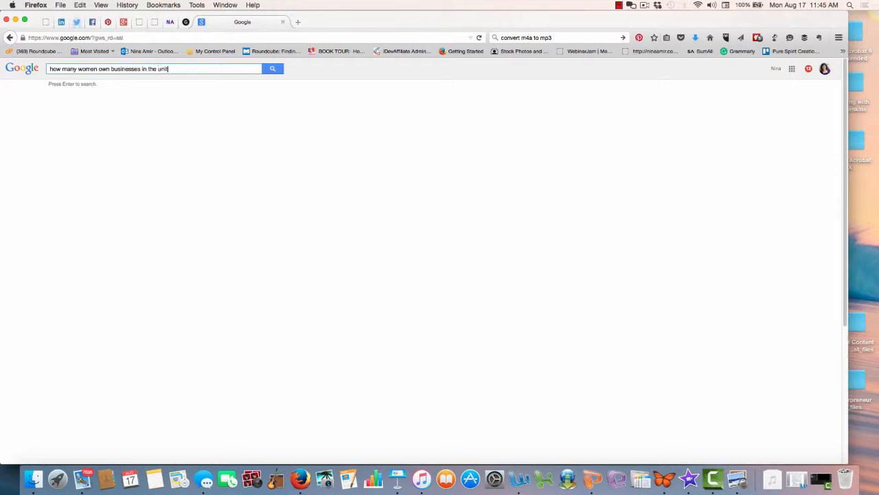
{"action": "key", "text": "Return"}
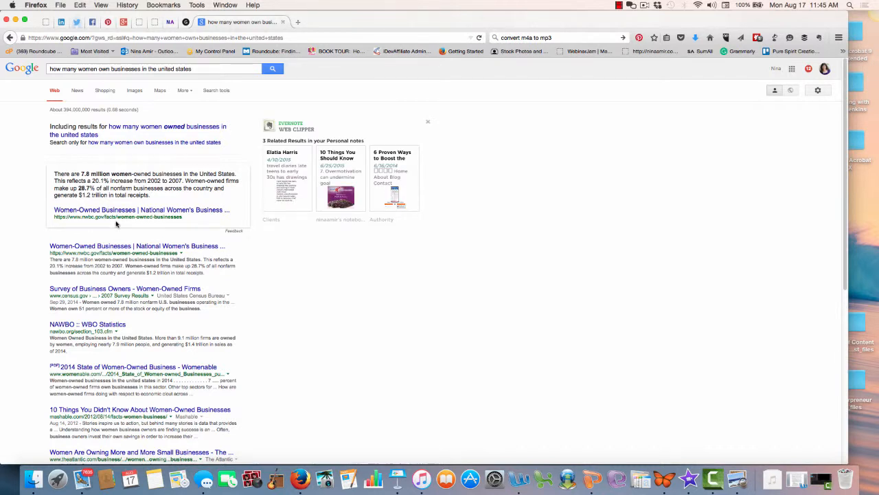
{"action": "mouse_move", "coordinate": [108, 222]}
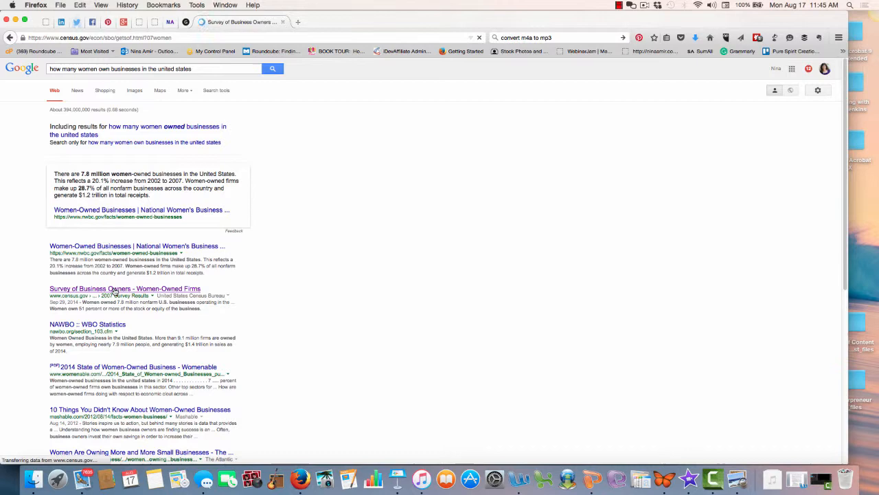
- Review the Census 2007 Survey of Business Owners page on women-owned firms, then return to the results
{"action": "left_click", "coordinate": [124, 288]}
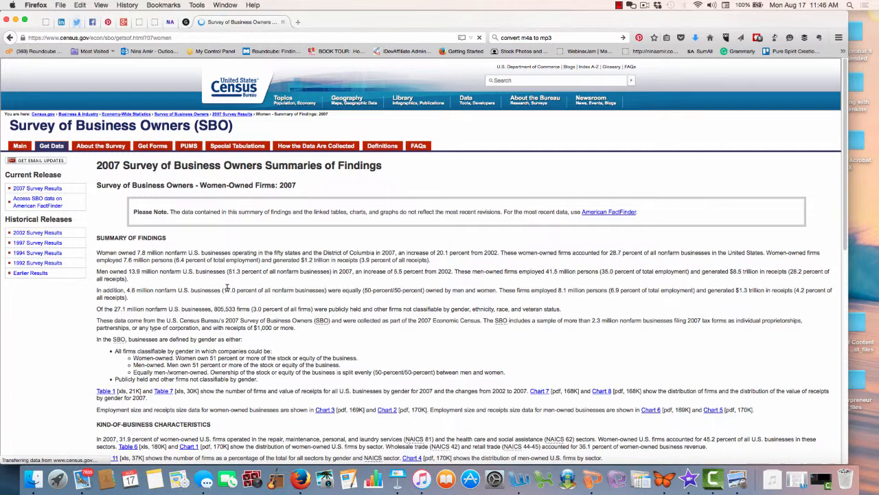
{"action": "scroll", "scroll_direction": "down", "scroll_amount": 3}
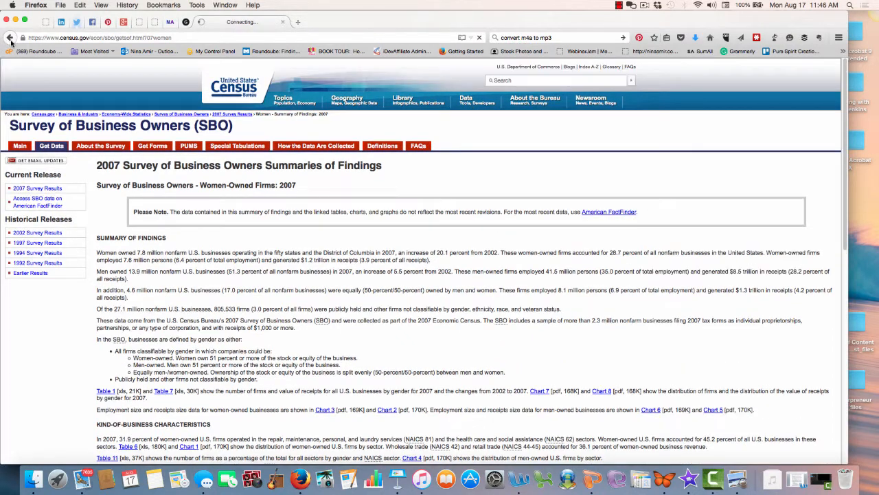
{"action": "left_click", "coordinate": [10, 38]}
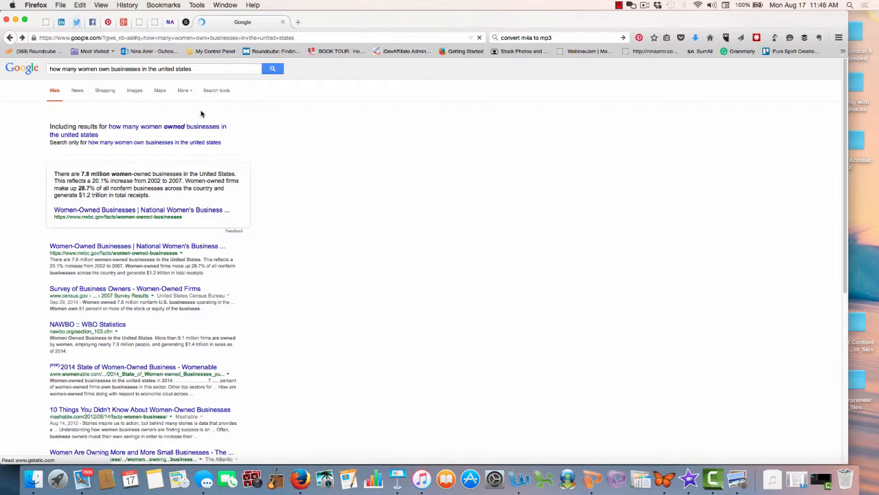
- Search for how many women own businesses in the world and scan the results
{"action": "left_click", "coordinate": [152, 68]}
{"action": "type", "text": "w"}
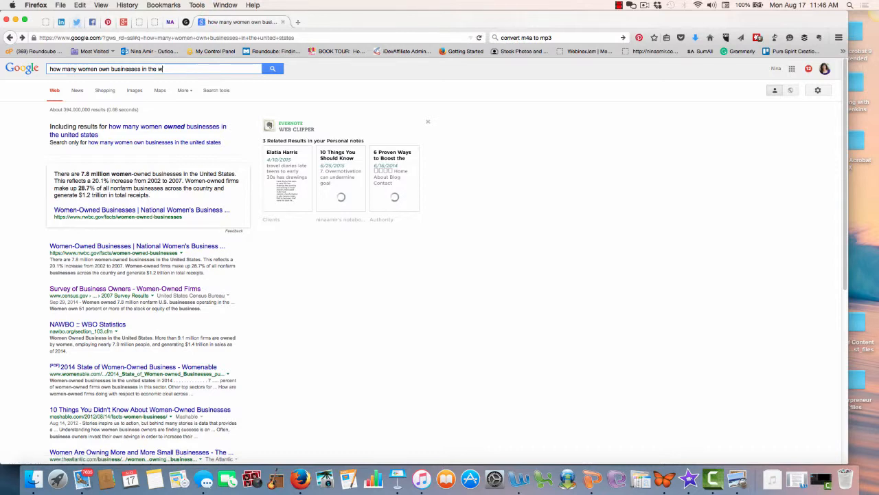
{"action": "key", "text": "Return"}
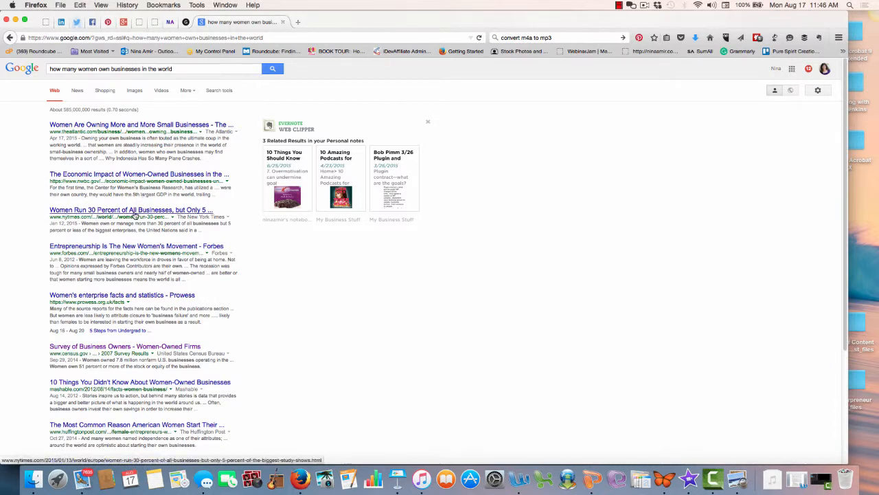
{"action": "mouse_move", "coordinate": [115, 308]}
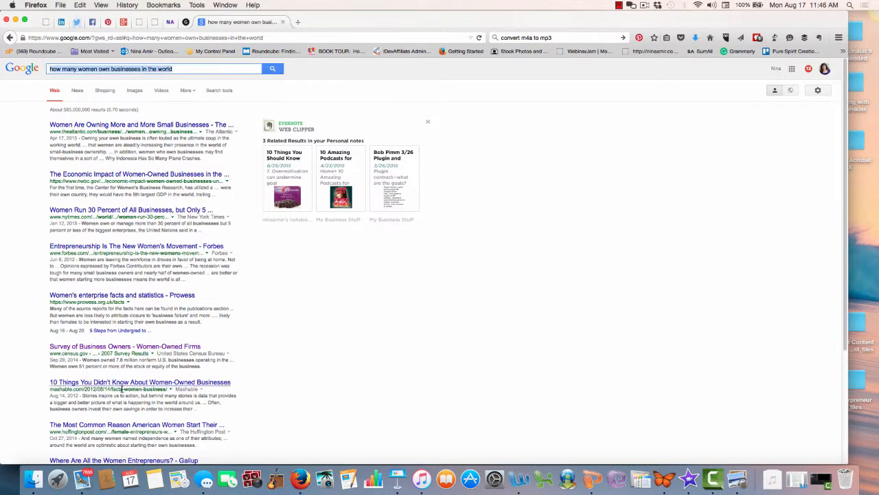
{"action": "scroll", "scroll_direction": "down", "scroll_amount": 3}
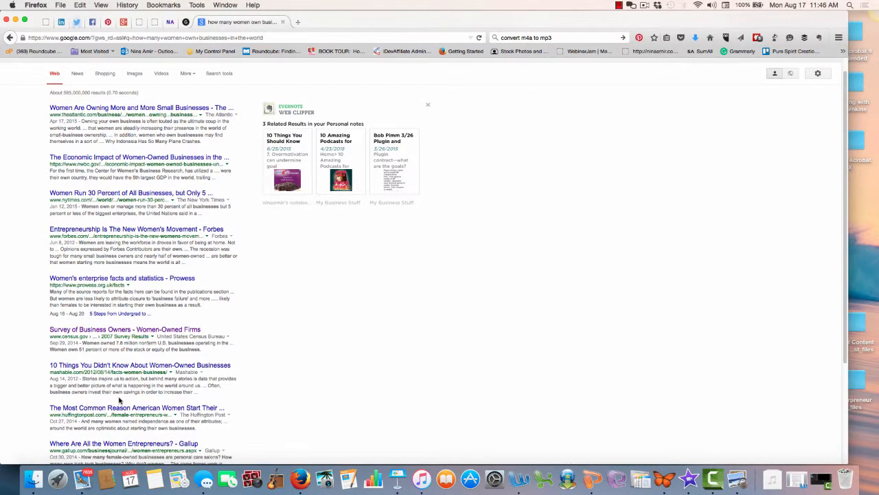
{"action": "scroll", "scroll_direction": "down", "scroll_amount": 3}
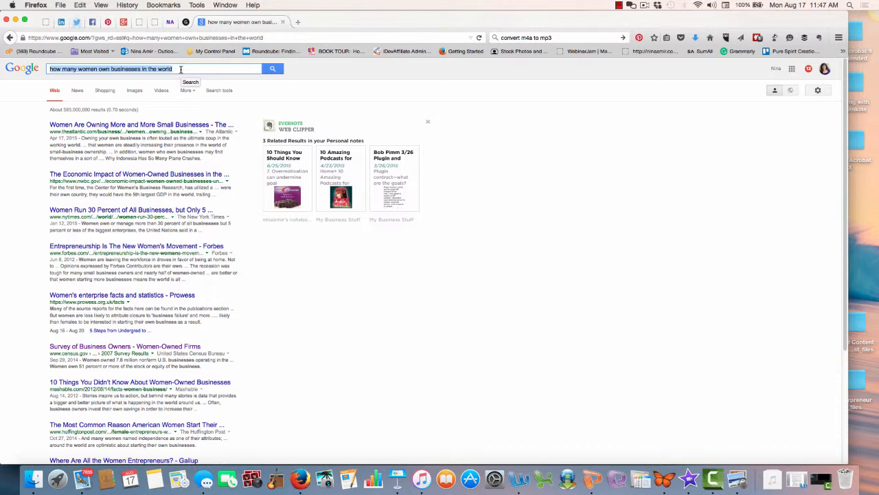
{"action": "type", "text": "m"}
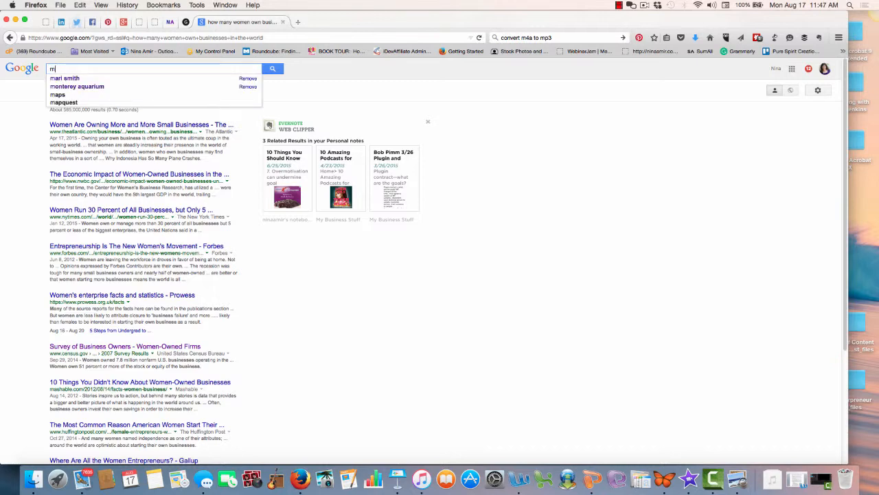
- Search 'magazine for women business owners' and go to the Enterprising Women site
{"action": "type", "text": "agazine"}
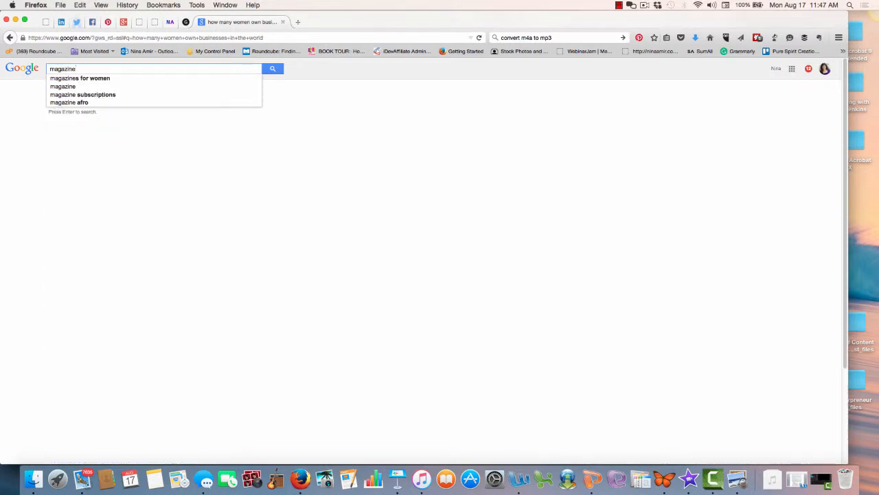
{"action": "left_click", "coordinate": [80, 77]}
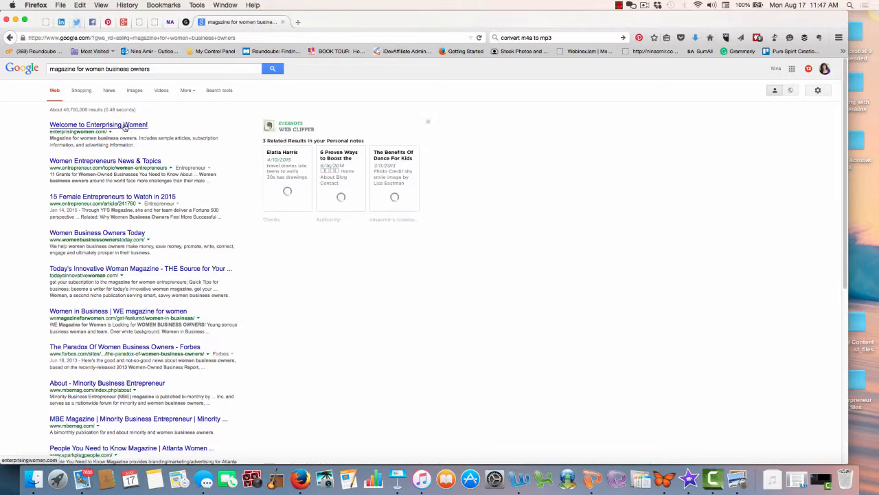
{"action": "left_click", "coordinate": [99, 123]}
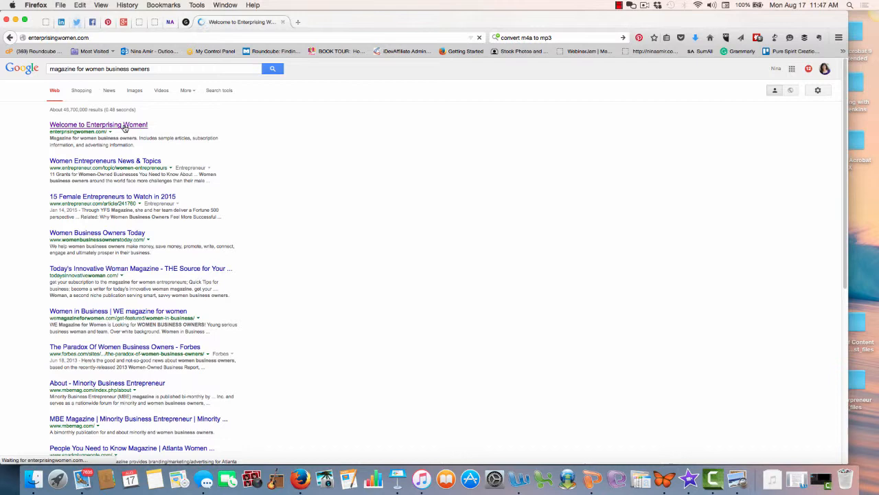
{"action": "left_click", "coordinate": [99, 123]}
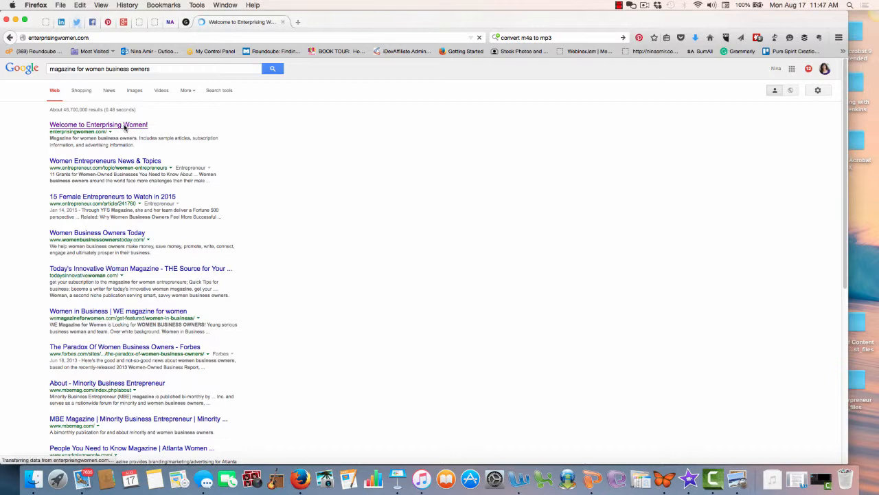
{"action": "left_click", "coordinate": [99, 123]}
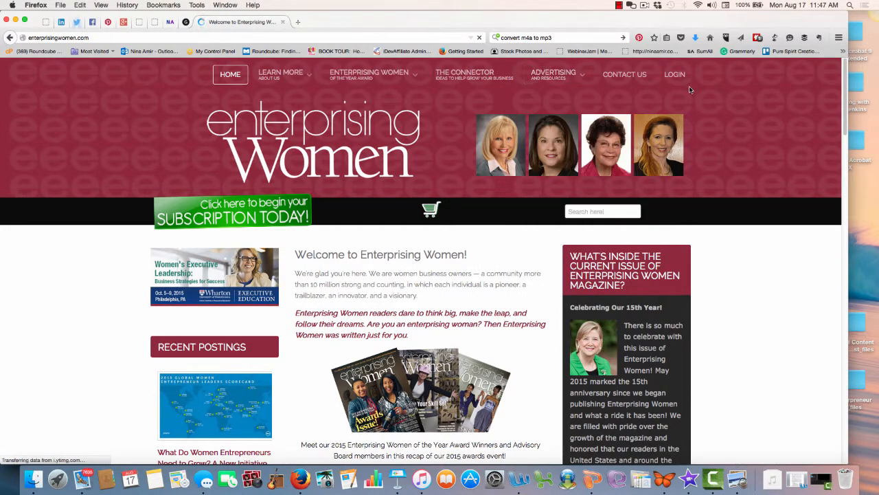
- Browse down and back up the Enterprising Women homepage
{"action": "scroll", "scroll_direction": "down", "scroll_amount": 3}
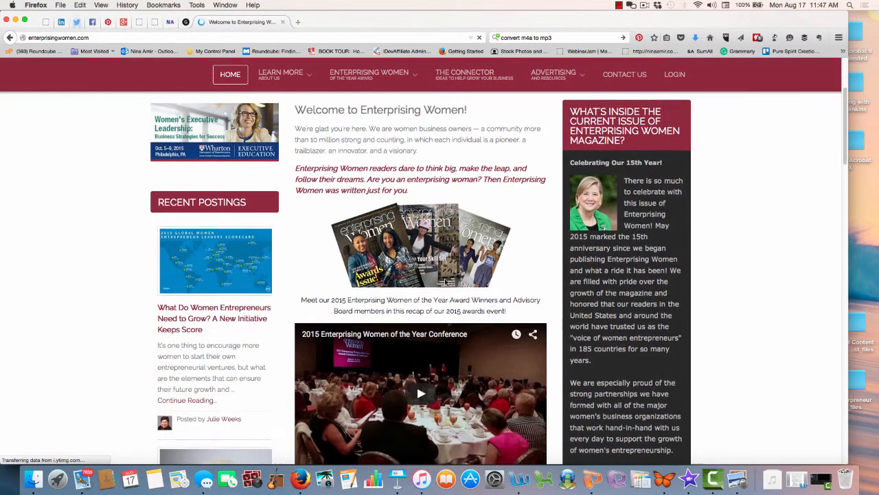
{"action": "scroll", "scroll_direction": "down", "scroll_amount": 3}
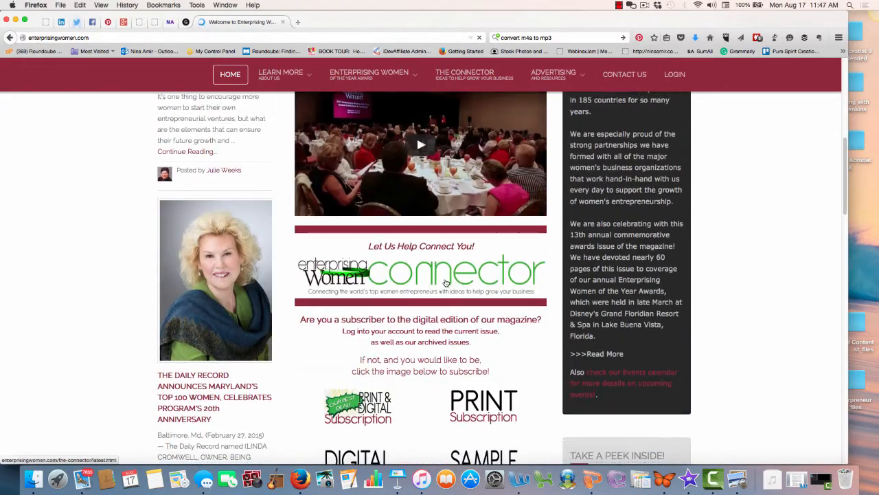
{"action": "scroll", "scroll_direction": "down", "scroll_amount": 3}
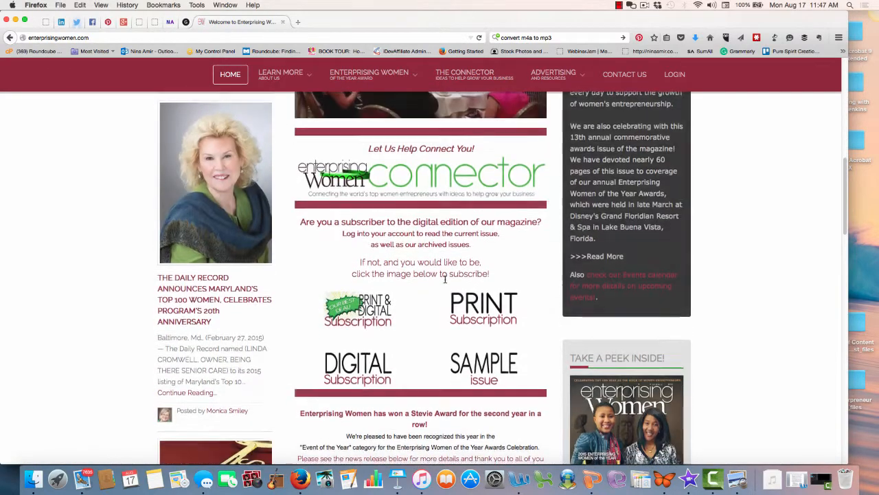
{"action": "scroll", "scroll_direction": "down", "scroll_amount": 3}
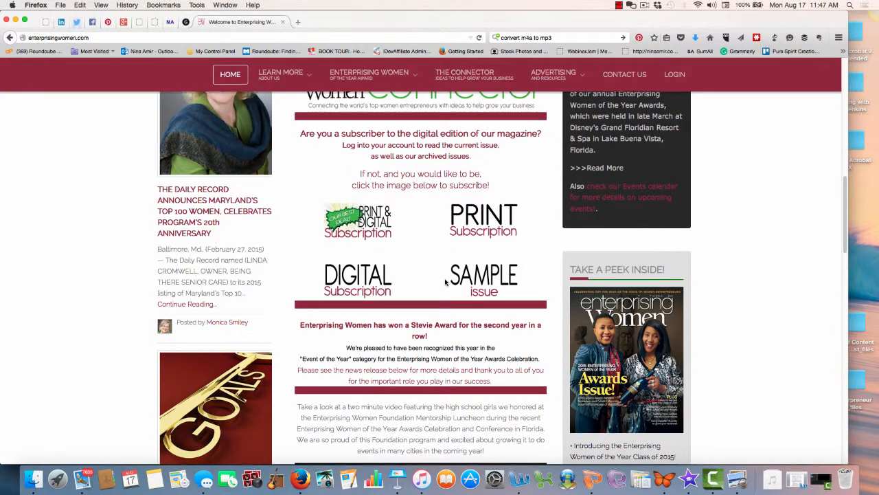
{"action": "scroll", "scroll_direction": "up", "scroll_amount": 3}
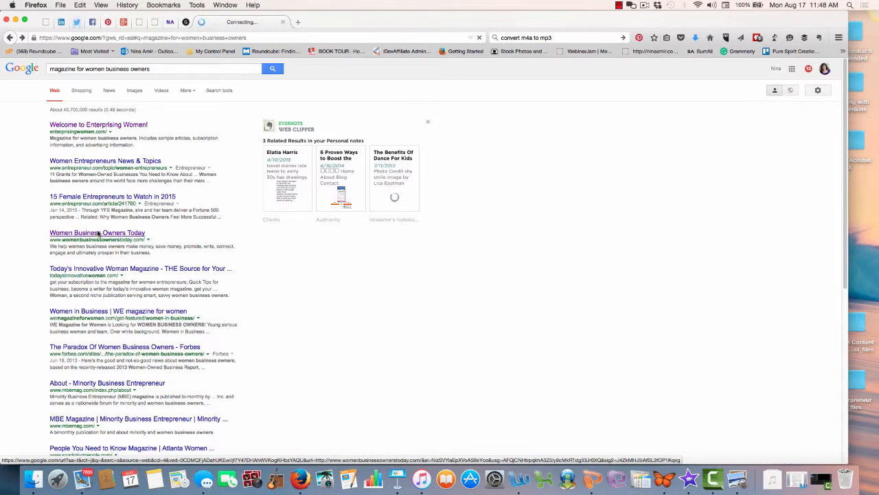
- Visit the Women Business Owners Today site, dismiss the e-zine offer and browse its homepage
{"action": "left_click", "coordinate": [97, 231]}
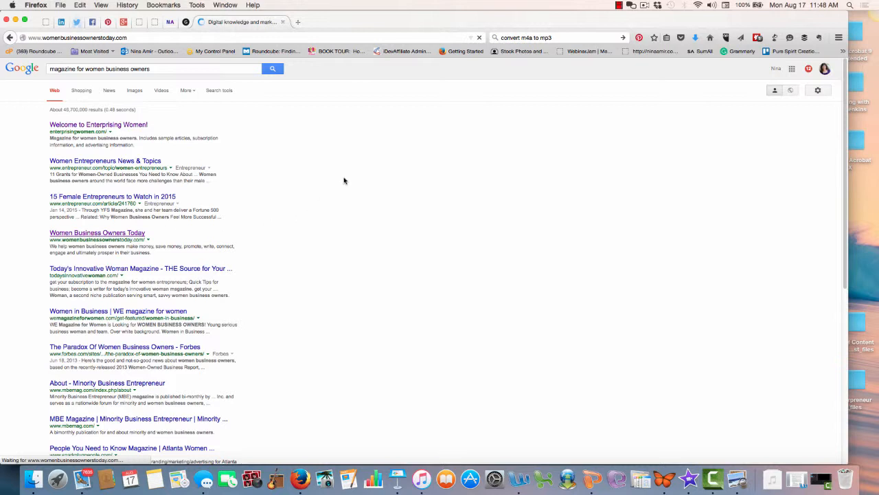
{"action": "left_click", "coordinate": [96, 232]}
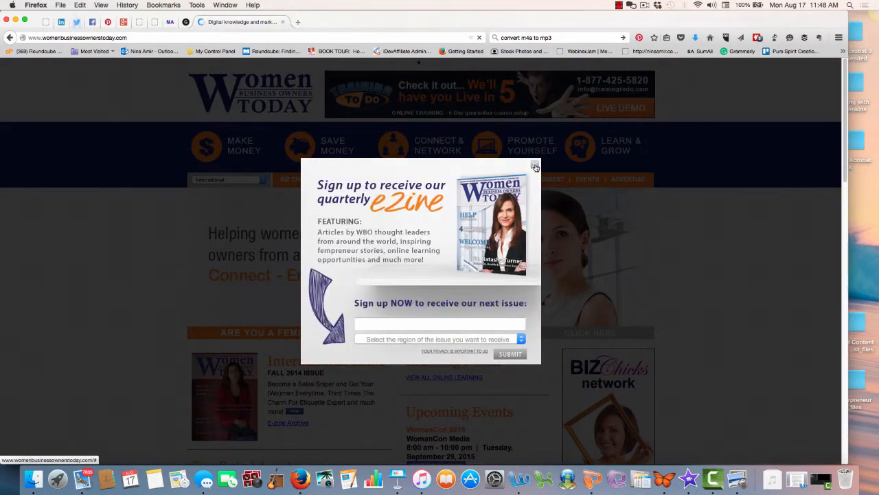
{"action": "left_click", "coordinate": [536, 167]}
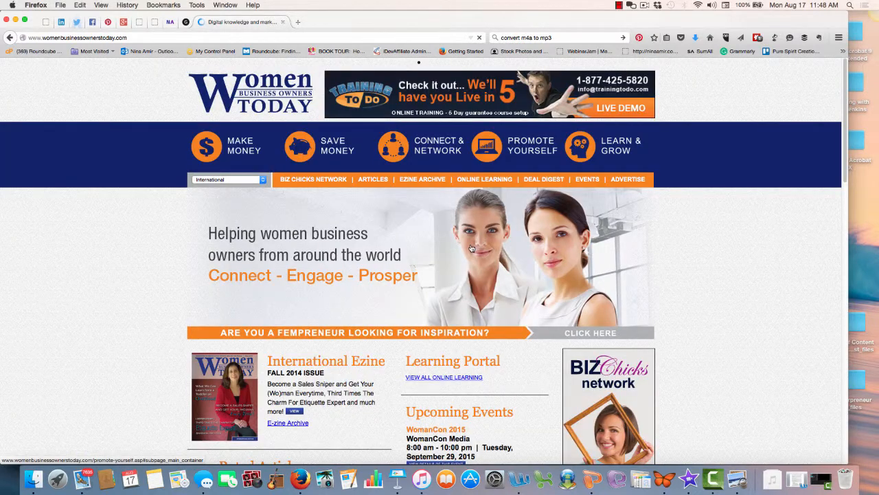
{"action": "mouse_move", "coordinate": [423, 301]}
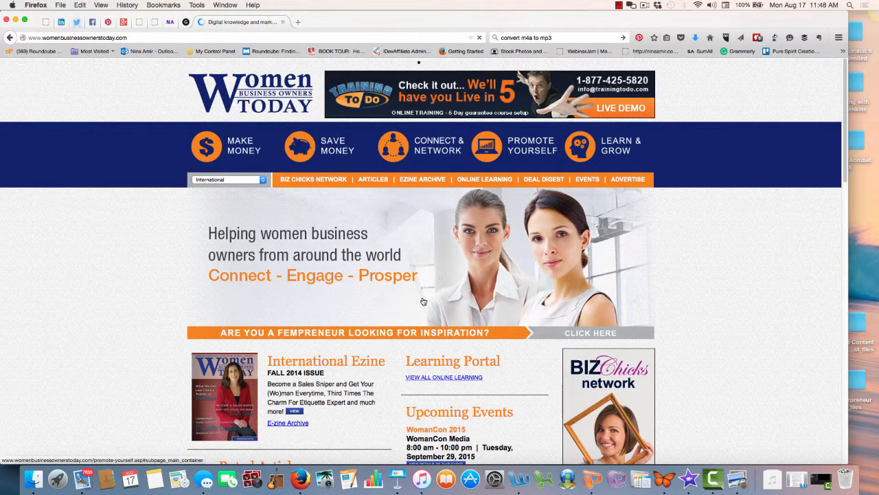
{"action": "mouse_move", "coordinate": [445, 311]}
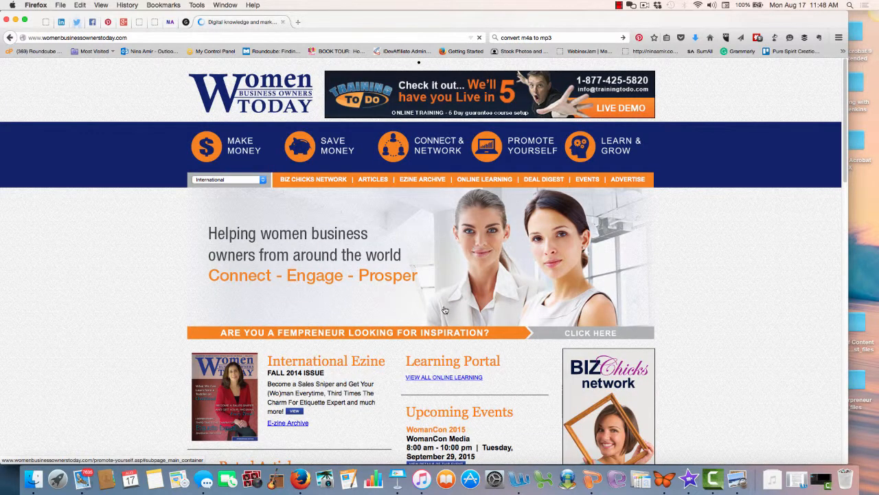
{"action": "scroll", "scroll_direction": "down", "scroll_amount": 3}
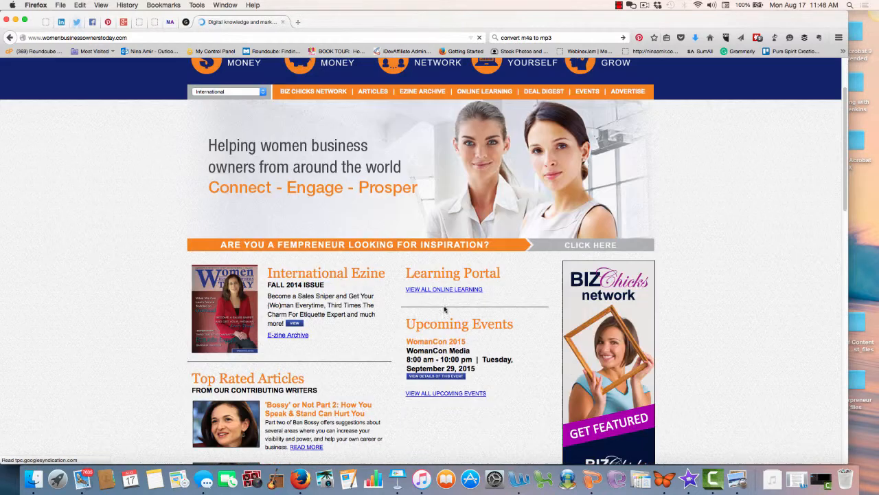
{"action": "scroll", "scroll_direction": "down", "scroll_amount": 3}
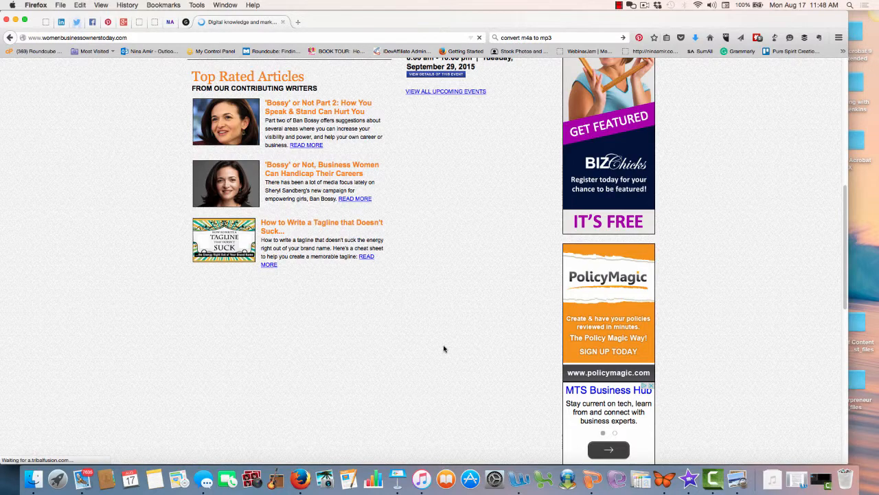
{"action": "scroll", "scroll_direction": "up", "scroll_amount": 3}
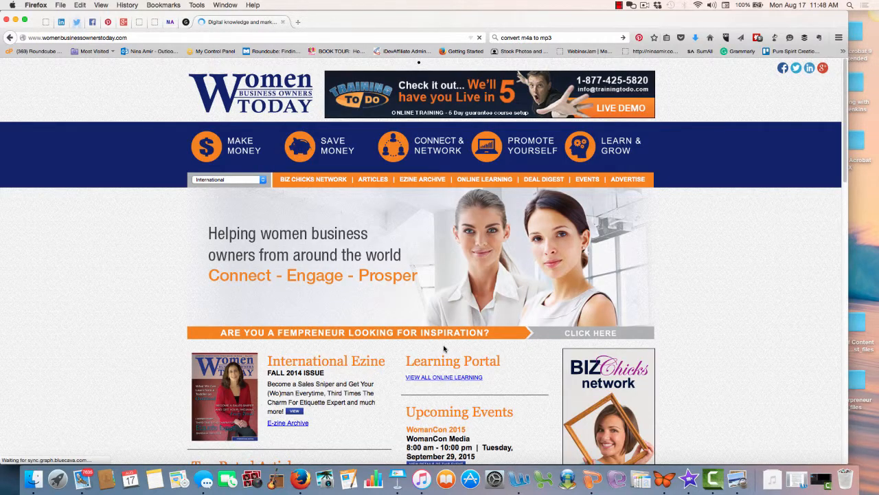
{"action": "mouse_move", "coordinate": [469, 136]}
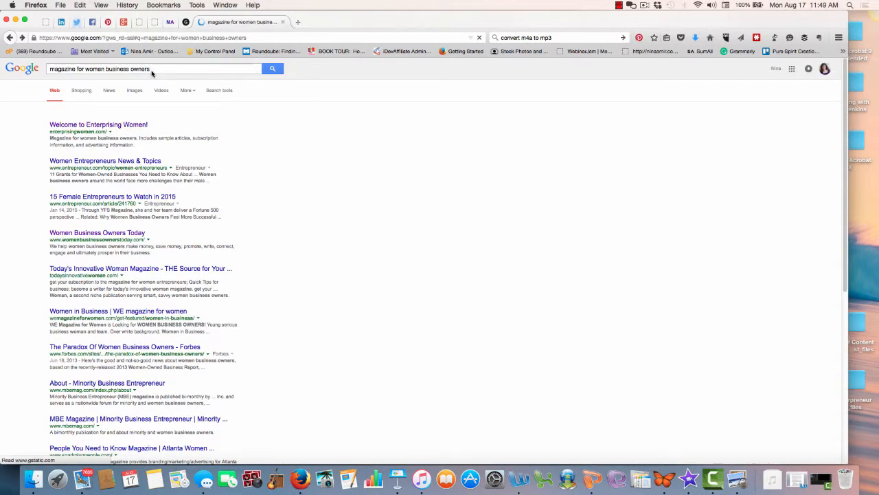
- Search 'meetup groups for women business owners' and choose the Women's Business Networking Meetups result
{"action": "left_click", "coordinate": [151, 69]}
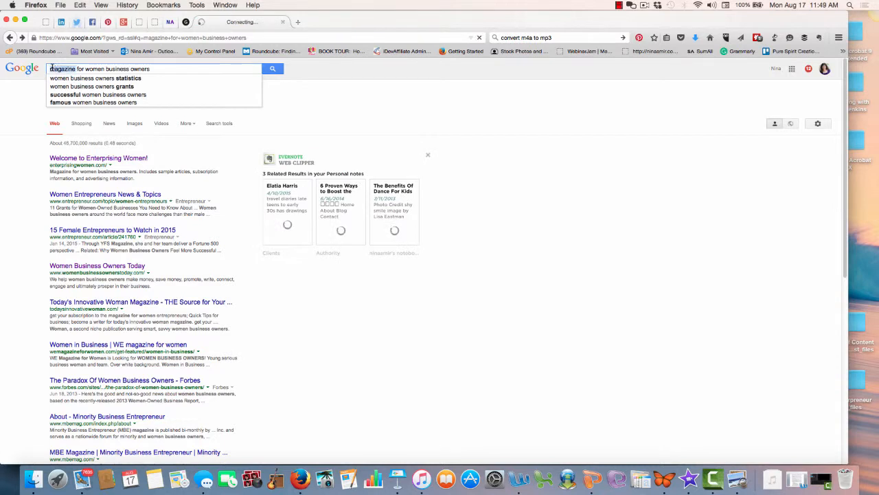
{"action": "type", "text": "meetup groups"}
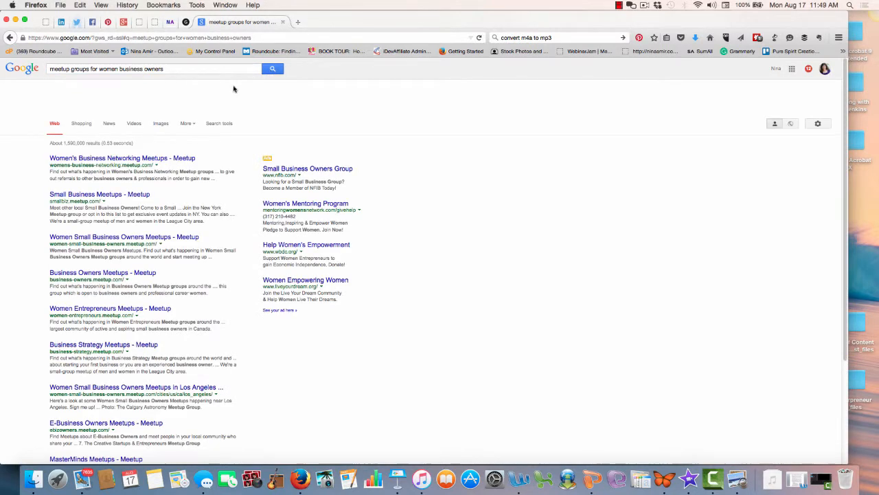
{"action": "left_click", "coordinate": [120, 158]}
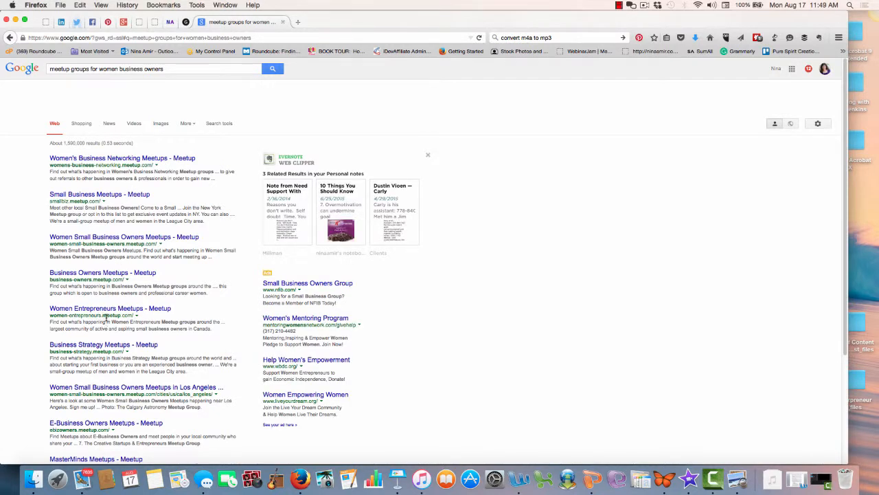
{"action": "mouse_move", "coordinate": [121, 158]}
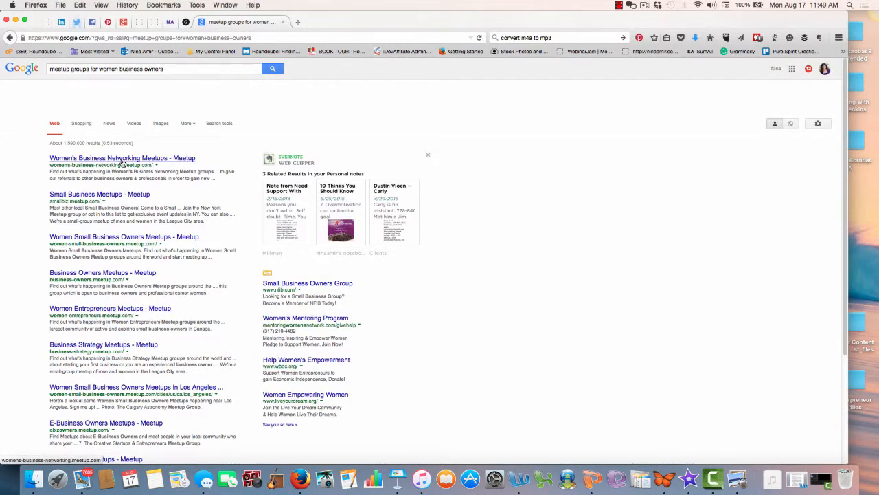
{"action": "left_click", "coordinate": [121, 158]}
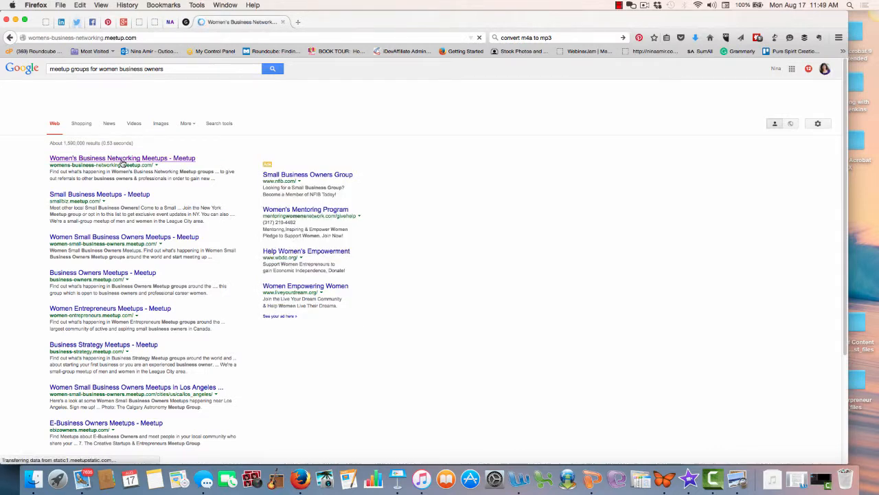
- Load the Women's Business Networking Meetups page showing 2,834 groups and 516,685 members
{"action": "left_click", "coordinate": [121, 158]}
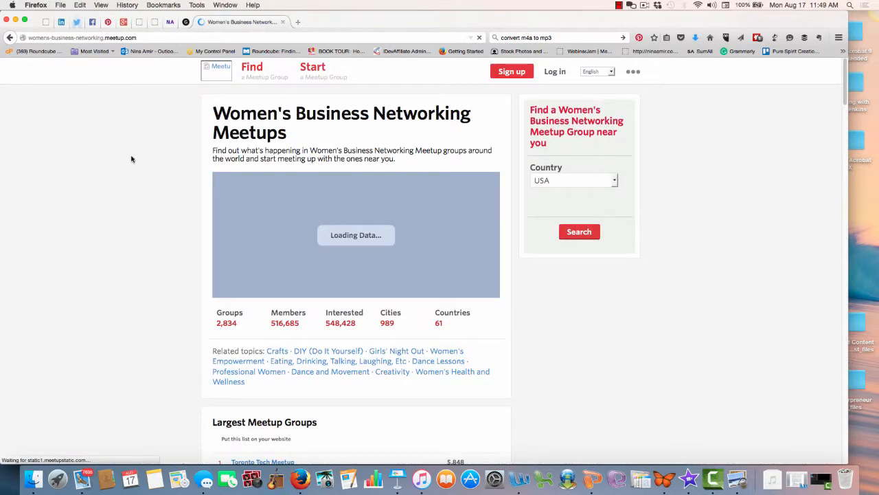
{"action": "mouse_move", "coordinate": [588, 343]}
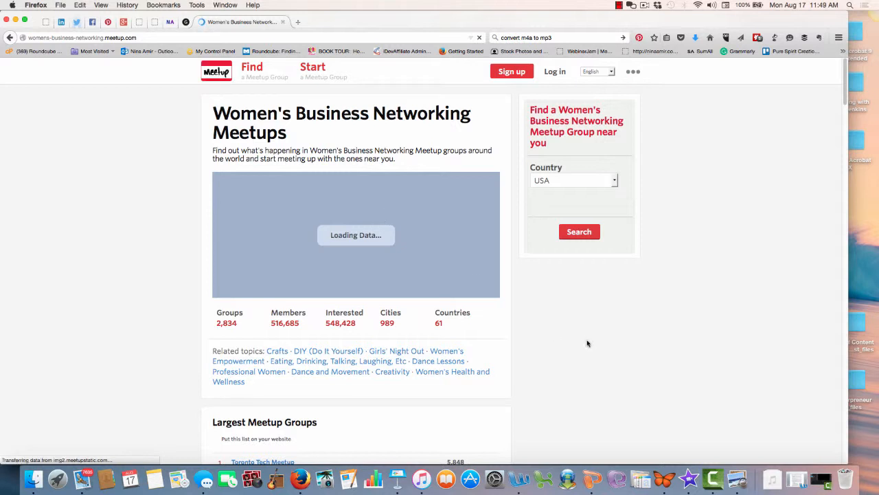
{"action": "mouse_move", "coordinate": [503, 330]}
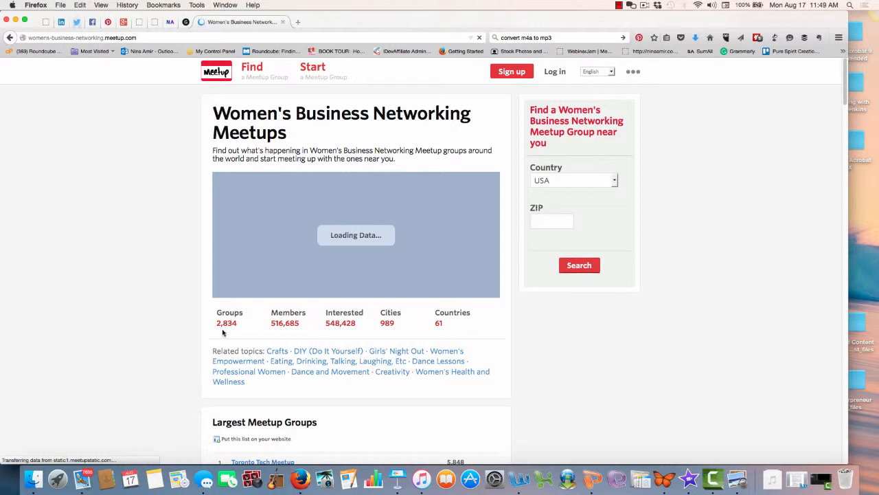
{"action": "mouse_move", "coordinate": [278, 330]}
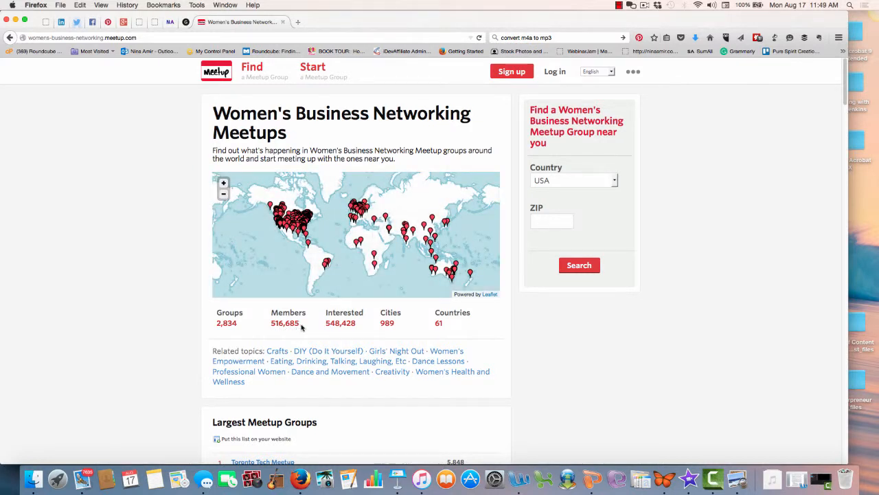
{"action": "mouse_move", "coordinate": [476, 334]}
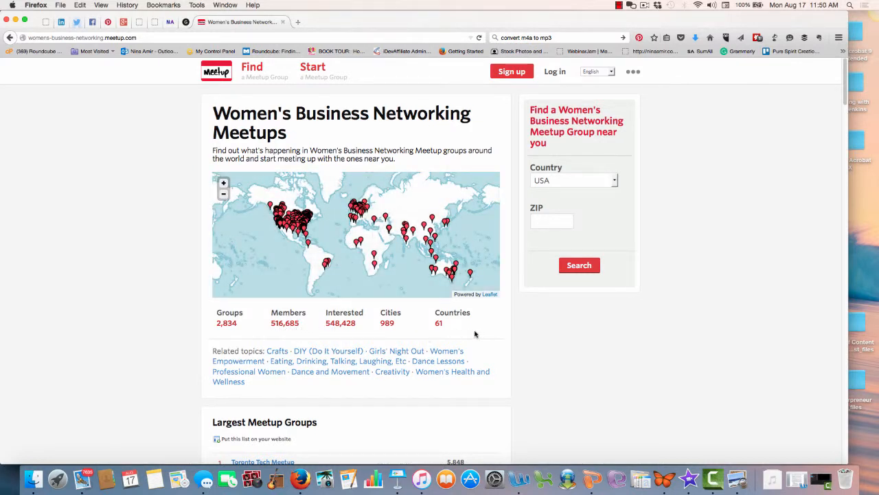
{"action": "mouse_move", "coordinate": [374, 94]}
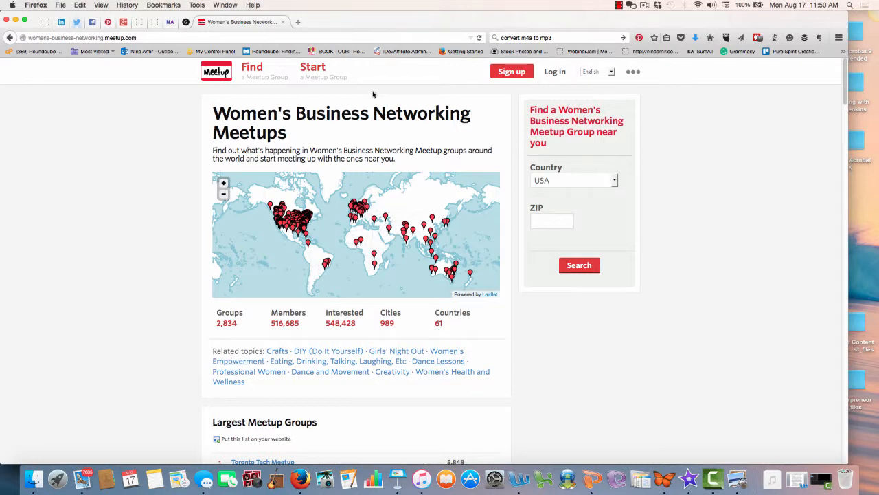
{"action": "mouse_move", "coordinate": [443, 391]}
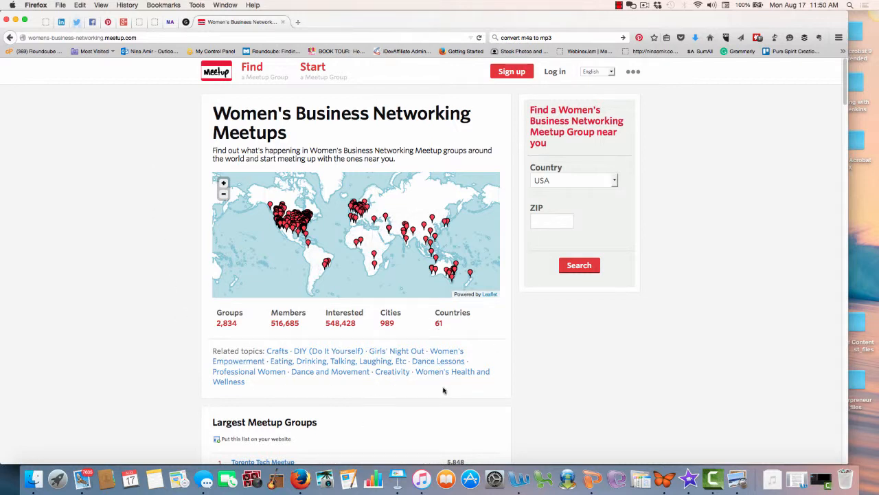
{"action": "mouse_move", "coordinate": [869, 19]}
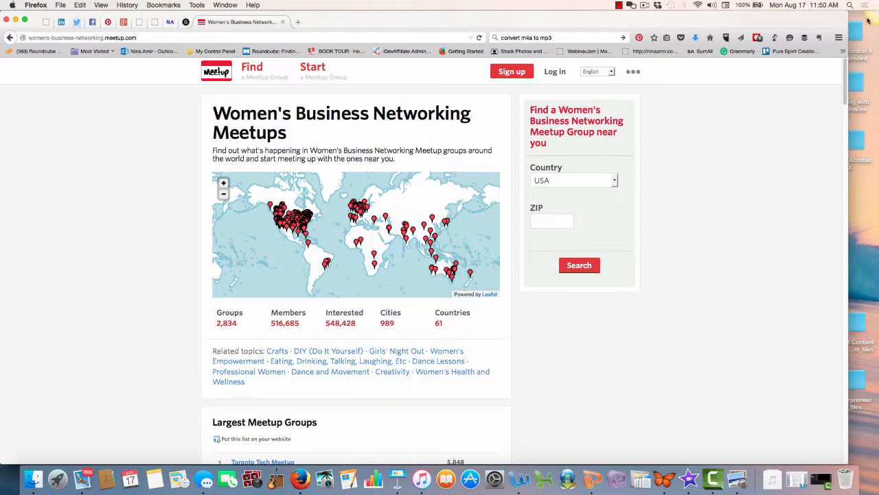
{"action": "mouse_move", "coordinate": [497, 307]}
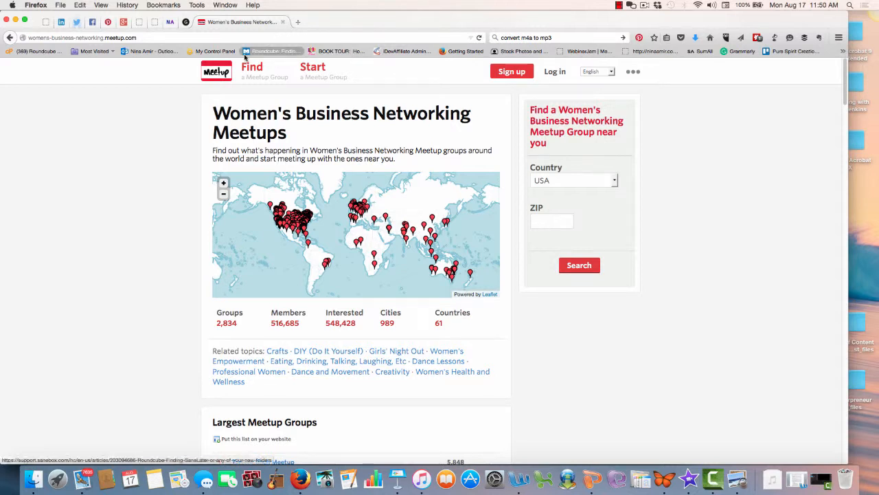
{"action": "mouse_move", "coordinate": [501, 415]}
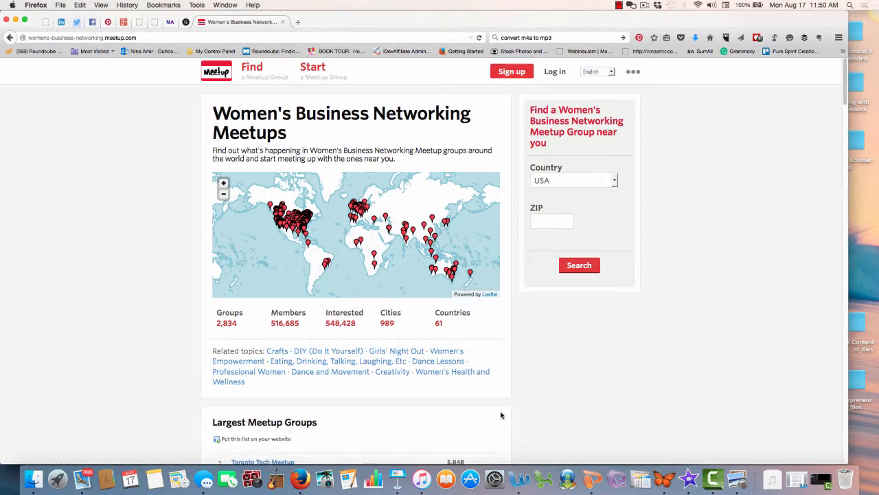
{"action": "mouse_move", "coordinate": [392, 171]}
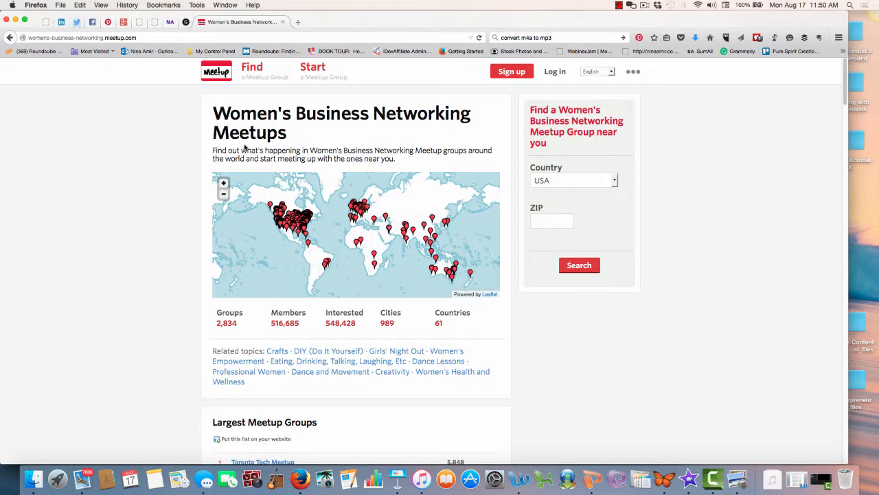
{"action": "mouse_move", "coordinate": [253, 165]}
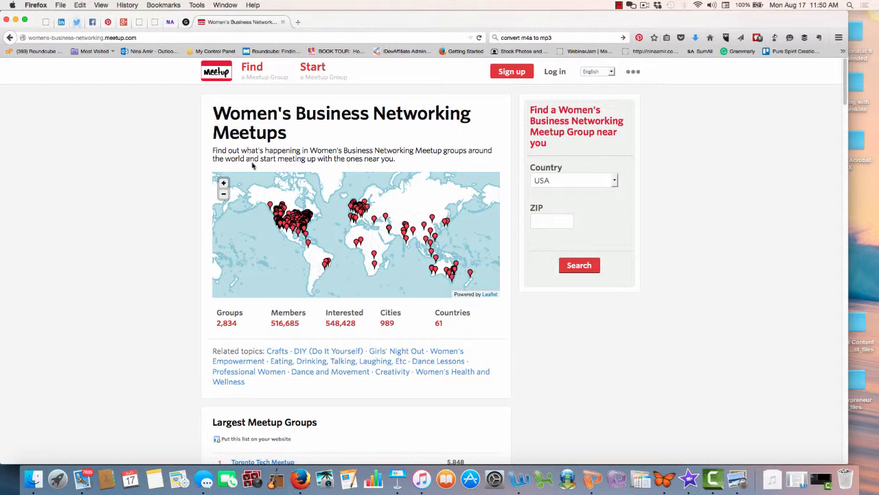
{"action": "mouse_move", "coordinate": [261, 195]}
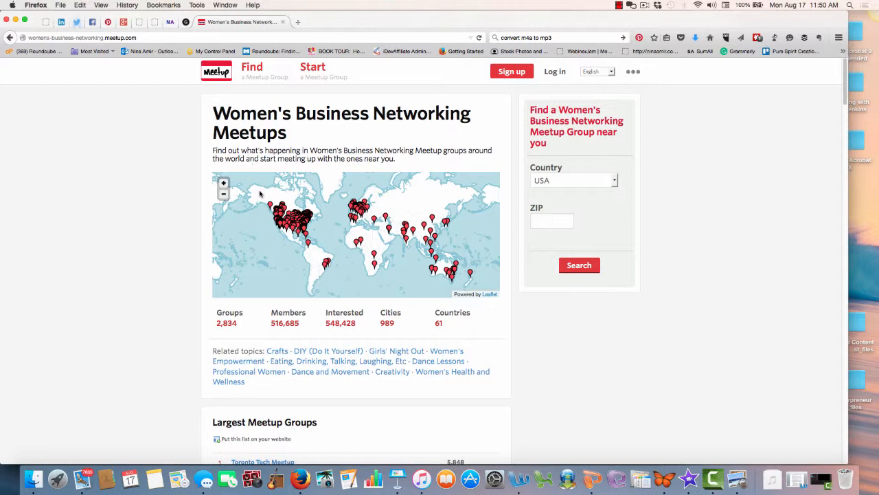
{"action": "mouse_move", "coordinate": [258, 288]}
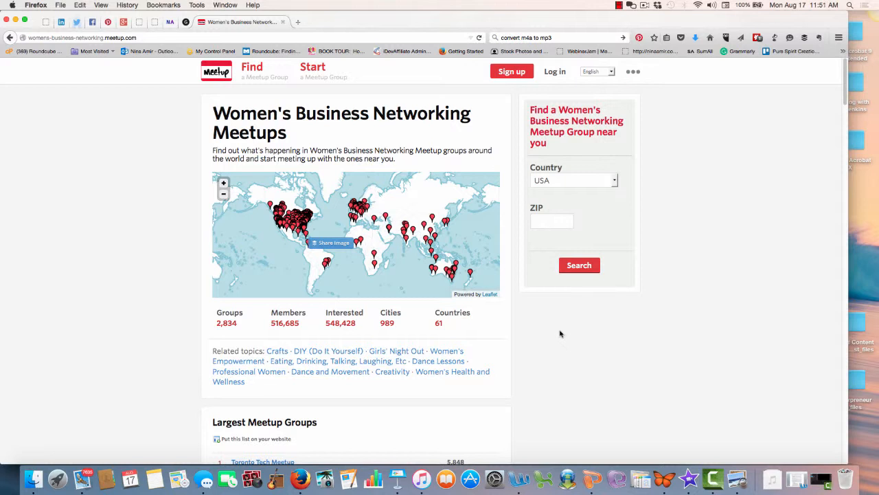
{"action": "mouse_move", "coordinate": [746, 201]}
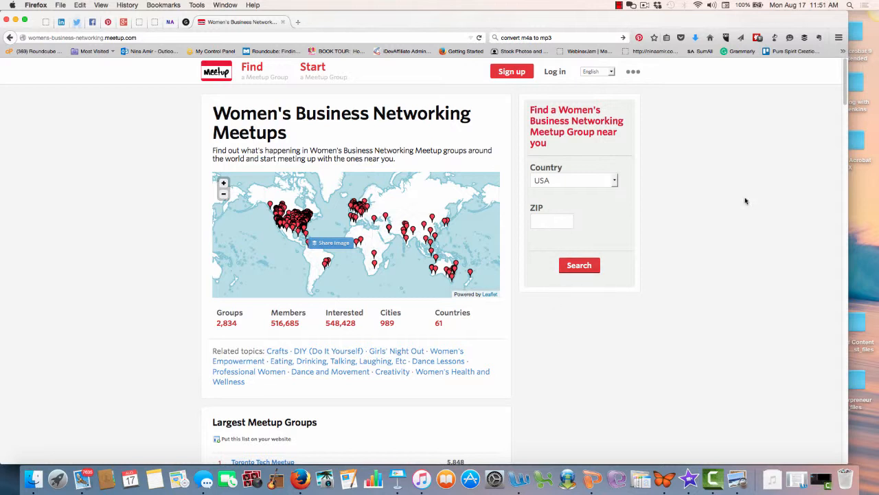
{"action": "mouse_move", "coordinate": [177, 59]}
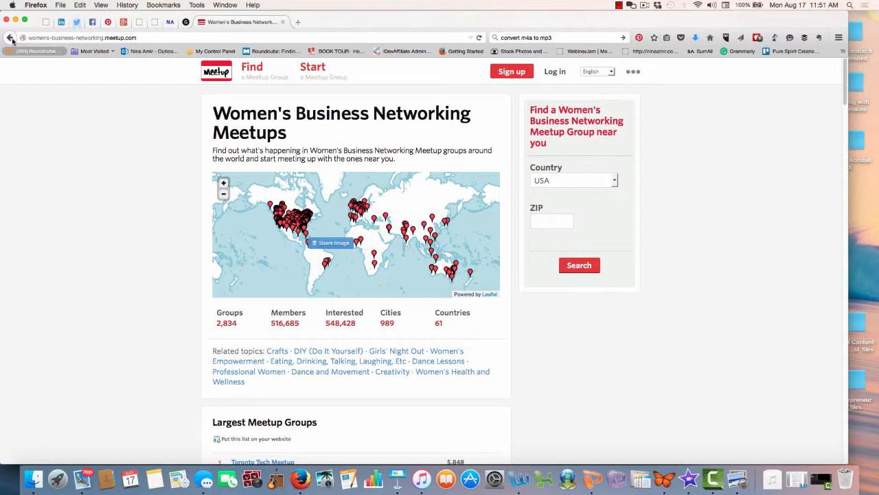
{"action": "mouse_move", "coordinate": [88, 193]}
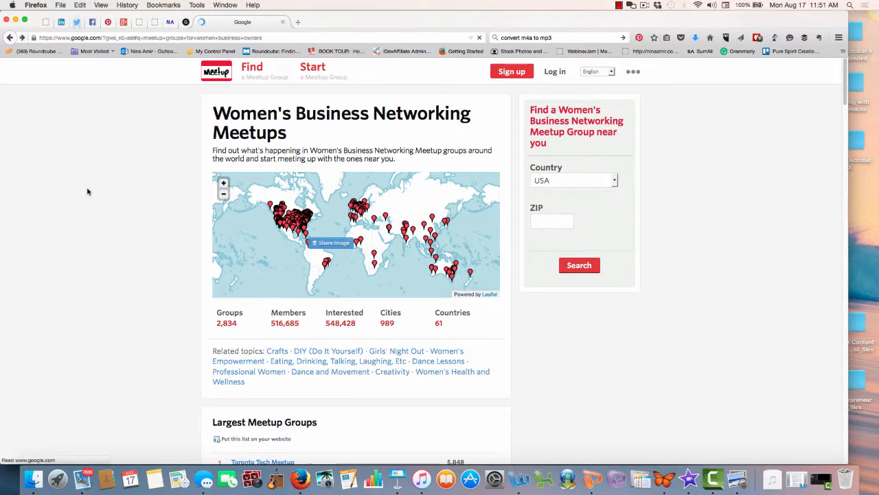
{"action": "left_click", "coordinate": [9, 38]}
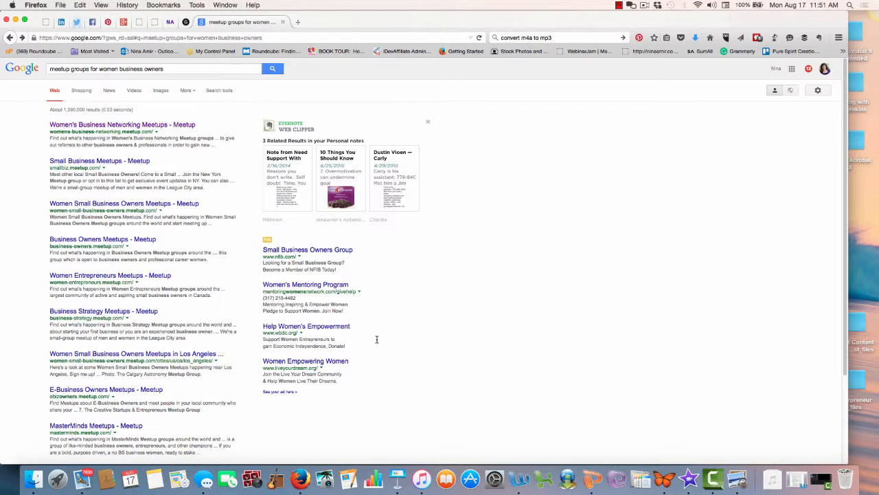
{"action": "mouse_move", "coordinate": [410, 333]}
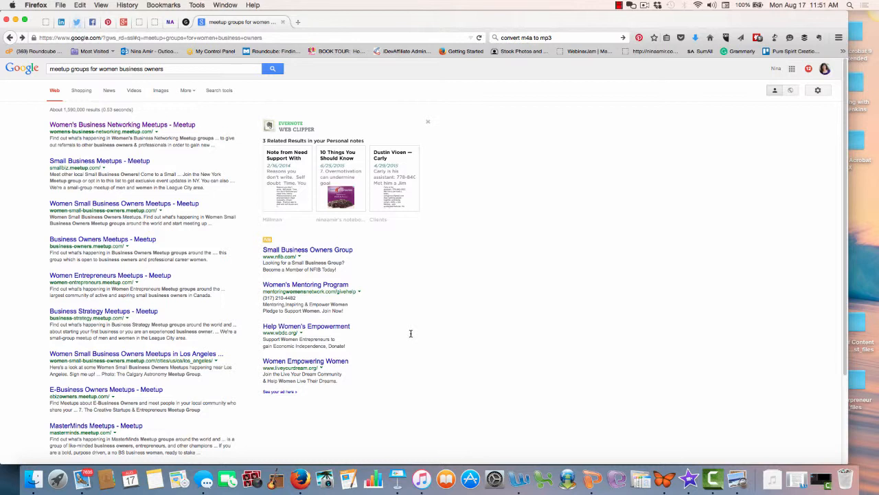
{"action": "mouse_move", "coordinate": [412, 287]}
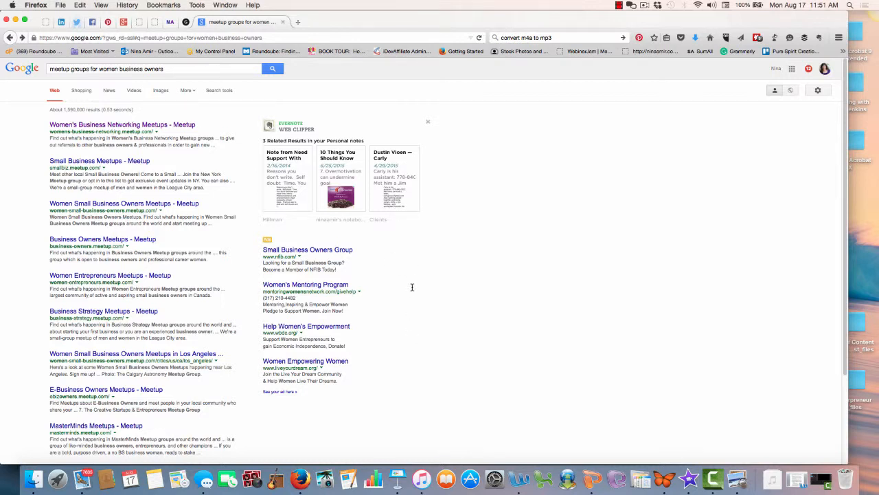
{"action": "mouse_move", "coordinate": [399, 287]}
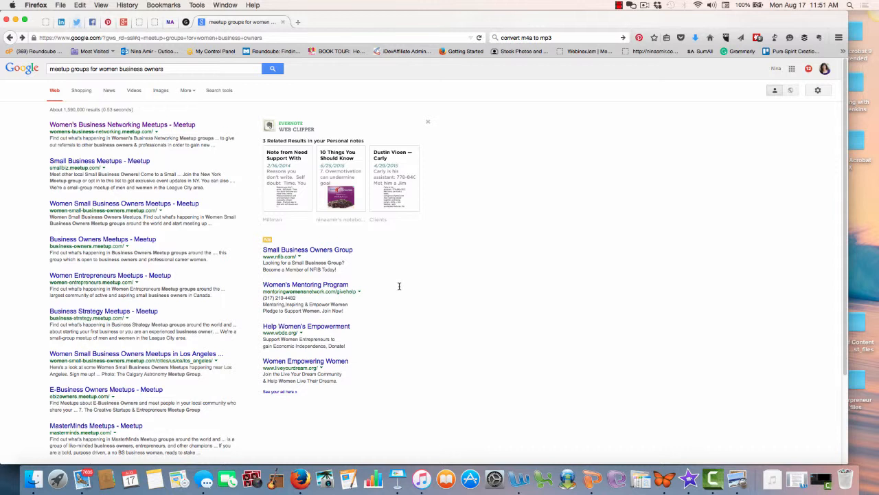
{"action": "mouse_move", "coordinate": [268, 97]}
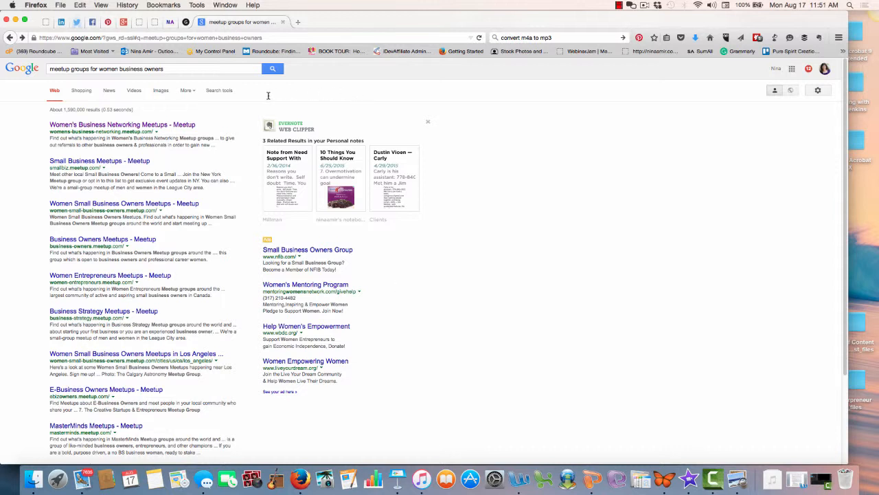
{"action": "mouse_move", "coordinate": [421, 478]}
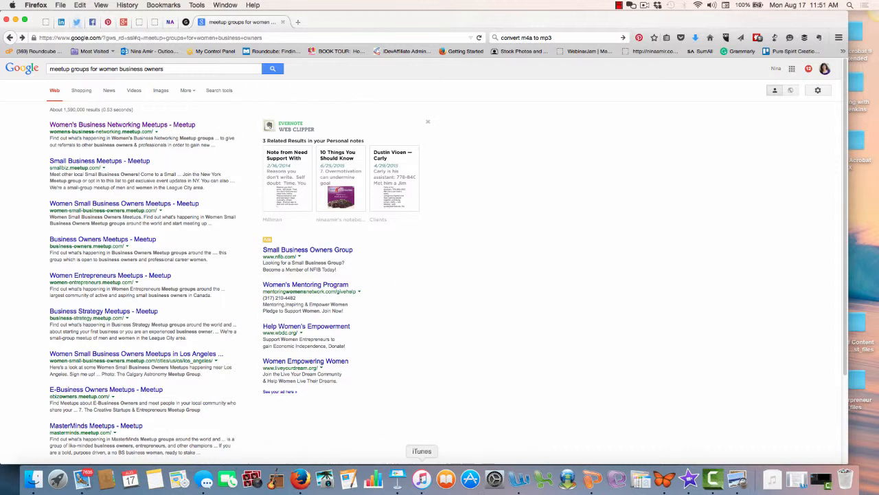